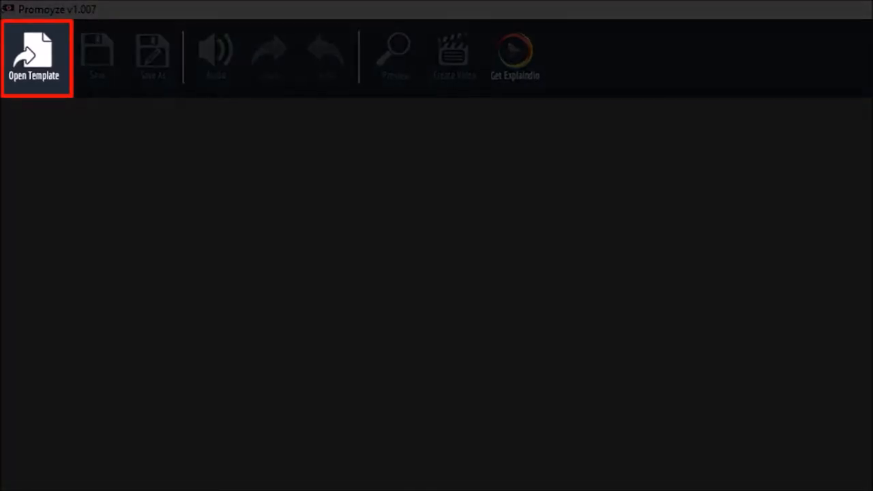
Open the saved 'MONTH 1 - VIDEO MARKETING - EVC3' project template.
click(34, 58)
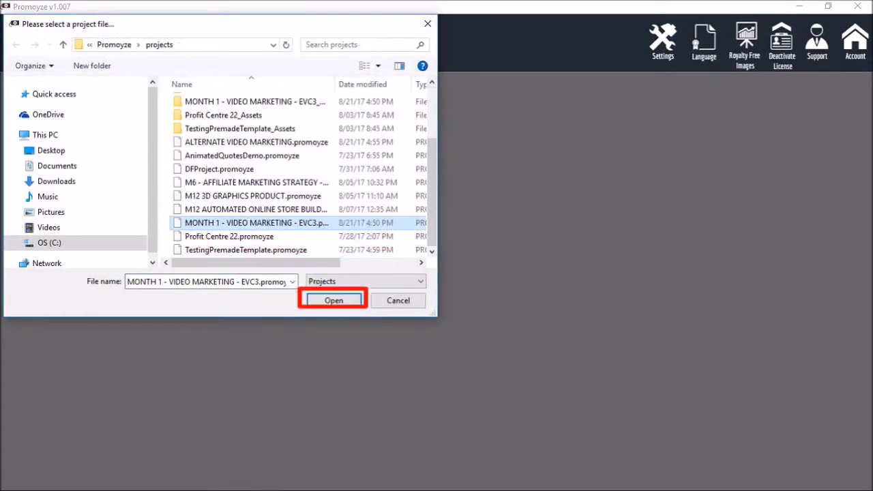
click(333, 299)
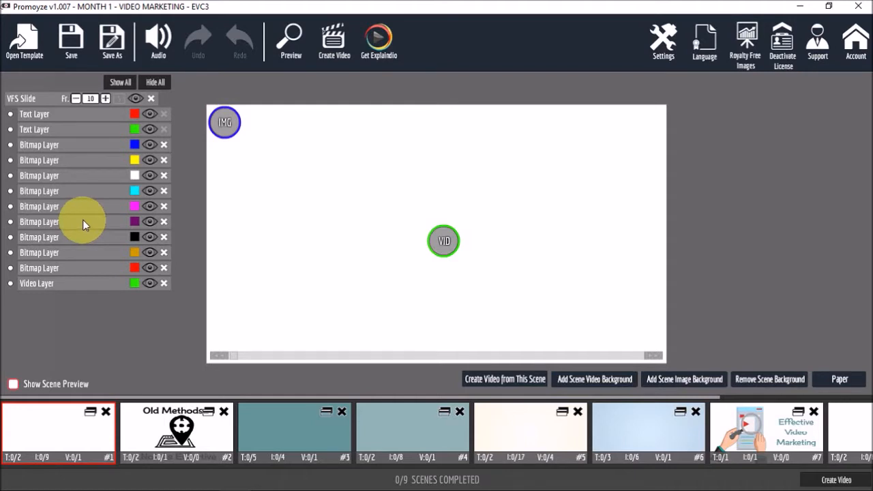
mouse_move(235, 359)
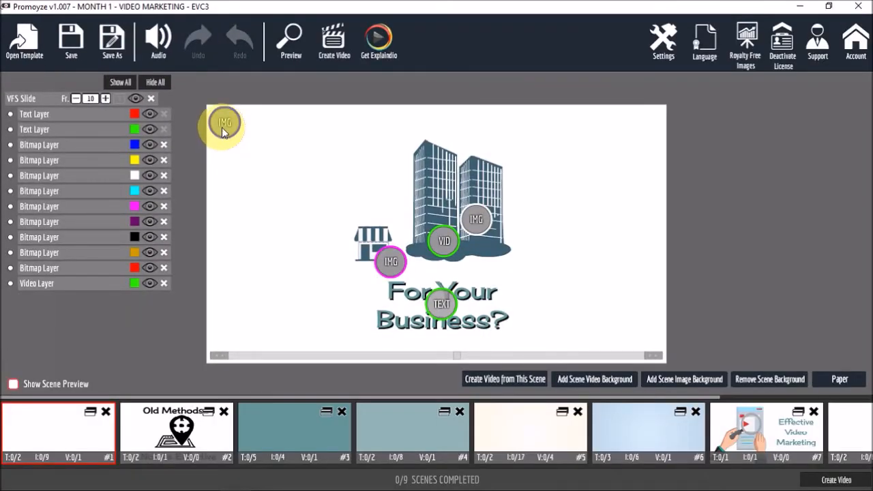
Enable the first scene's IMG background so the blue backdrop appears behind the buildings.
click(225, 123)
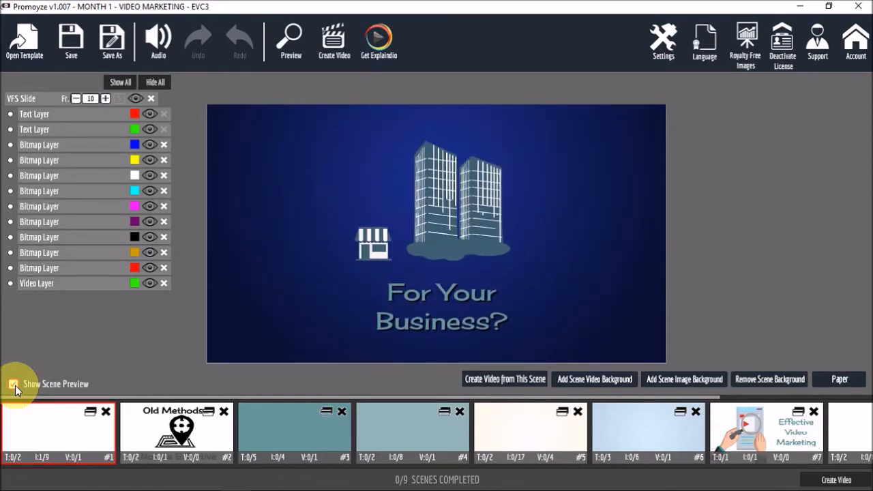
With scene preview off, hide the blue Bitmap Layer's visibility.
click(13, 384)
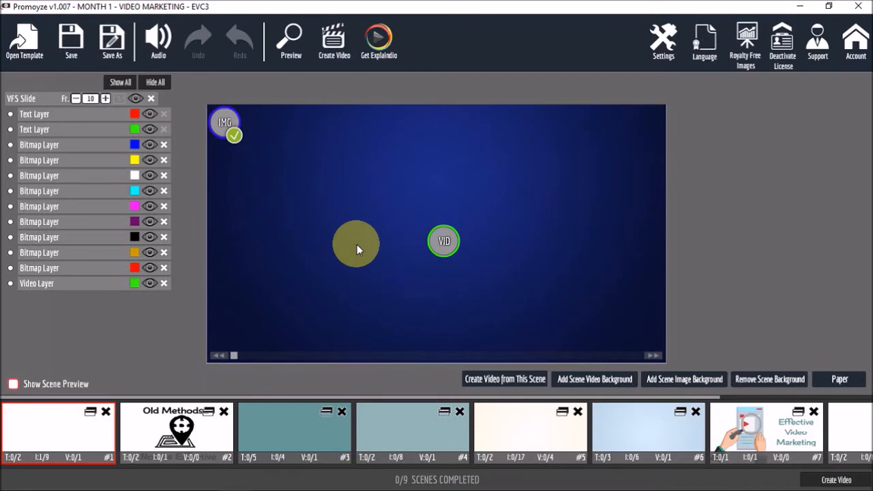
click(149, 144)
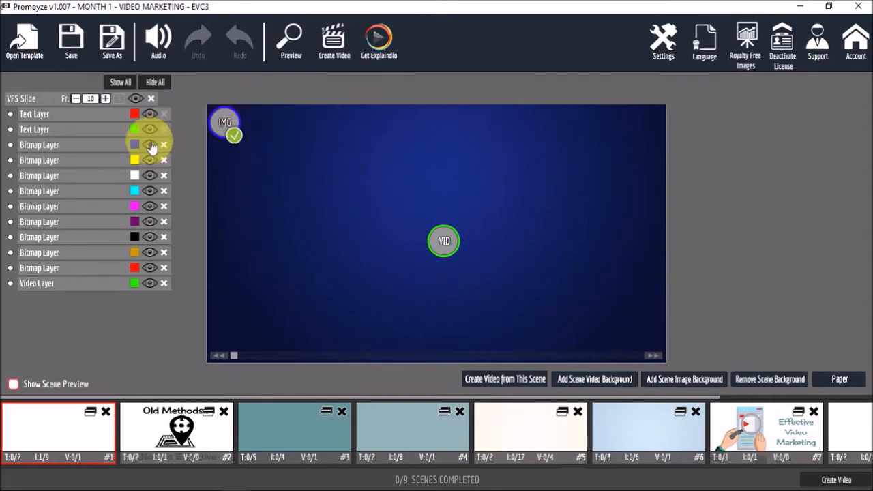
click(149, 144)
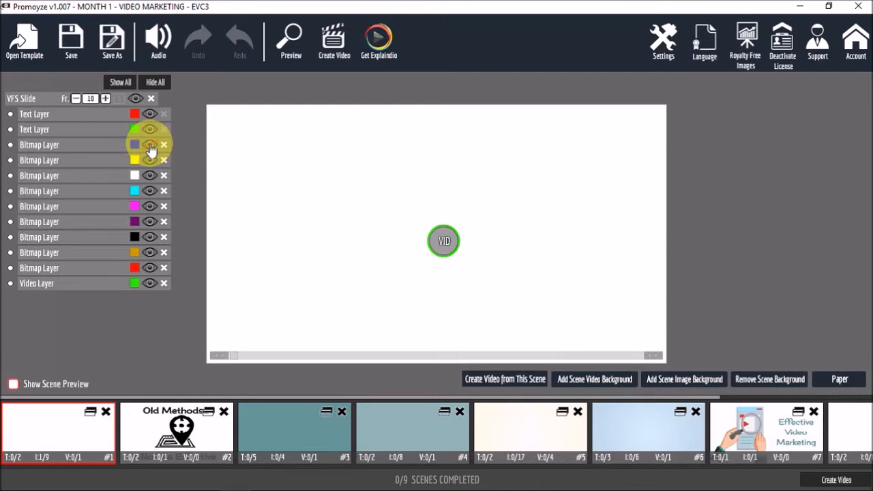
click(134, 144)
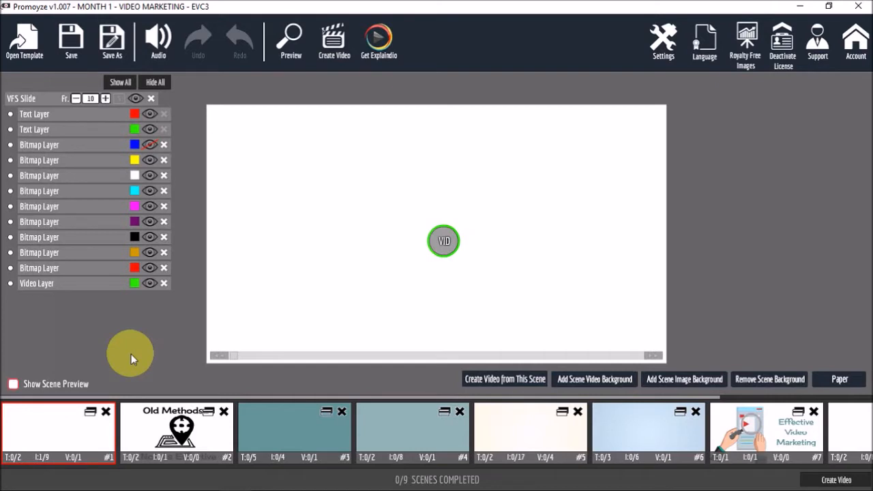
Preview the first scene on white without the blue background, then turn preview off.
click(12, 384)
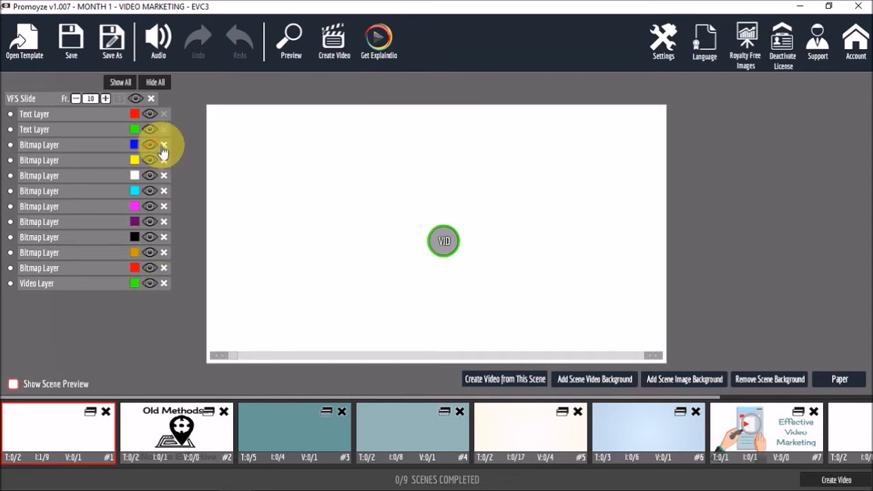
click(13, 384)
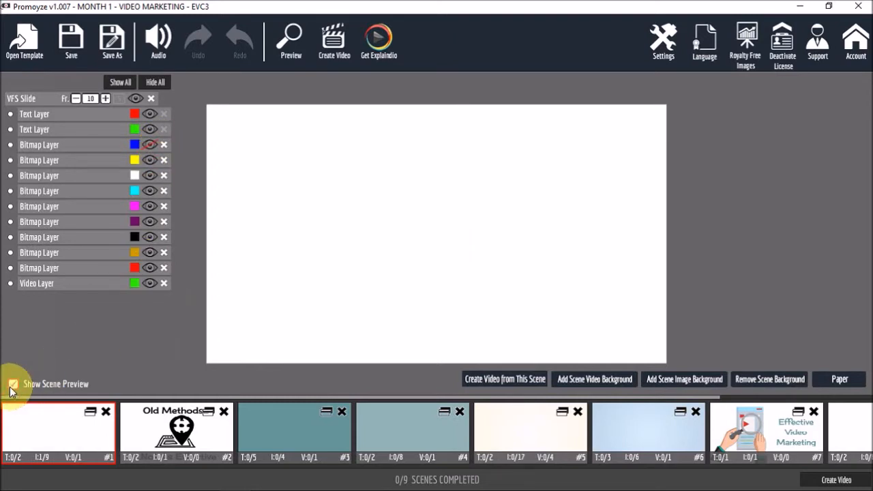
click(13, 384)
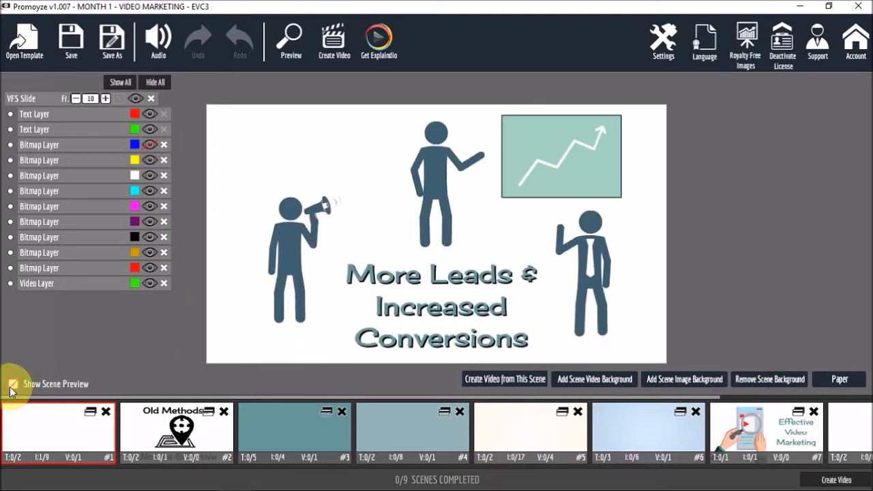
click(12, 383)
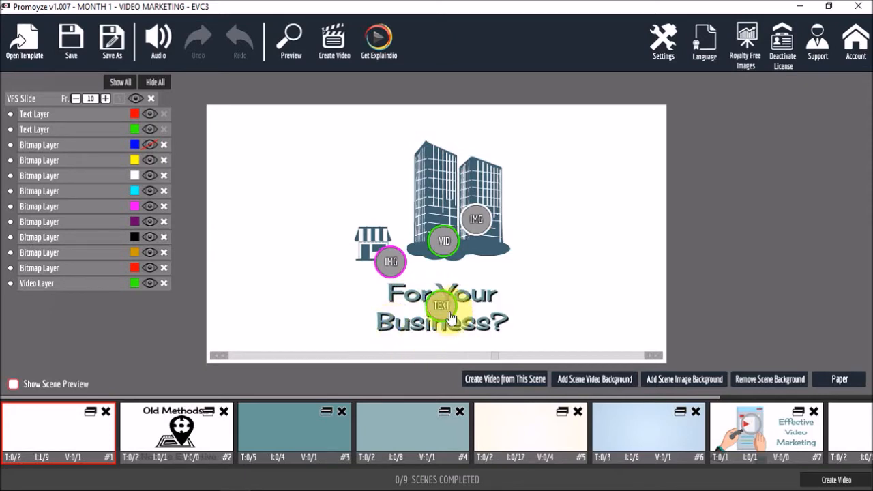
Edit the caption text, replacing 'Business' with 'Organization'.
click(441, 304)
text(Organization?)
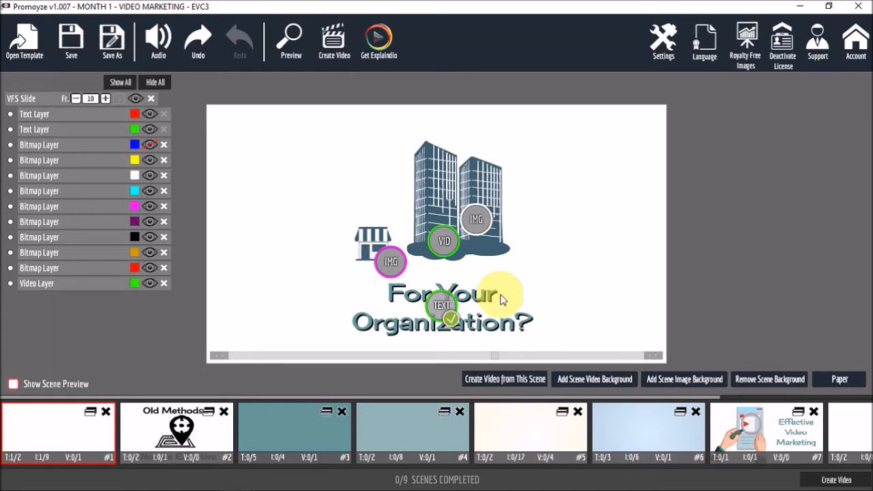
mouse_move(600, 389)
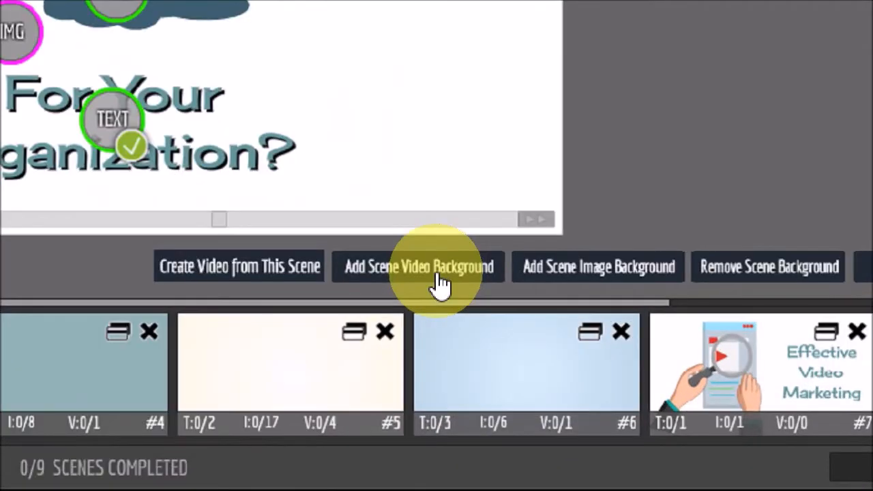
click(417, 266)
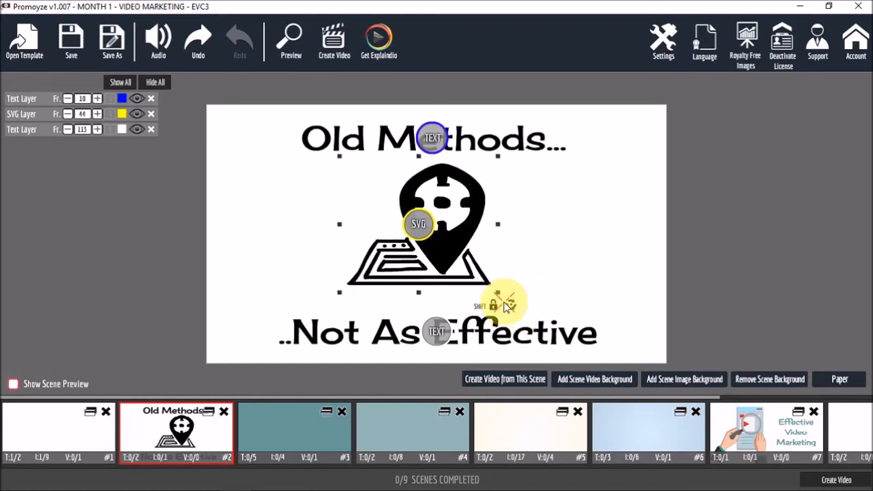
Enlarge scene #2's map-pin SVG by dragging its scale handle and adjusting ScaleX/ScaleY.
drag(504, 305, 481, 276)
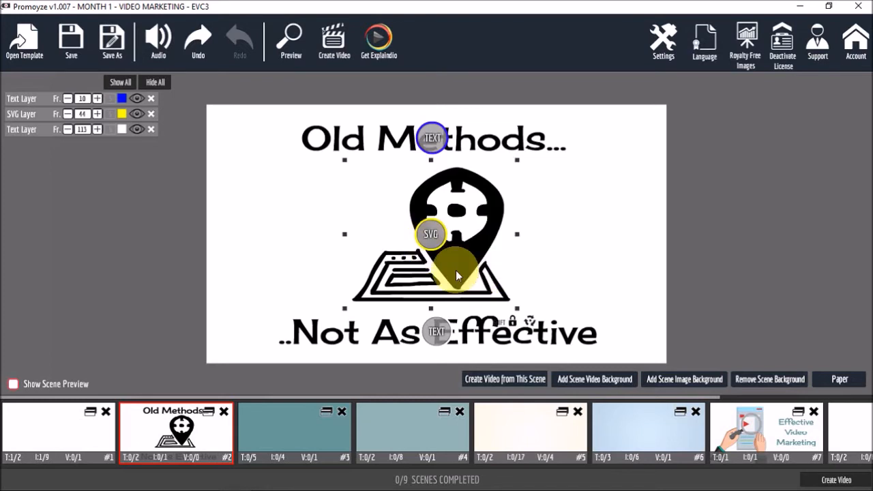
click(430, 234)
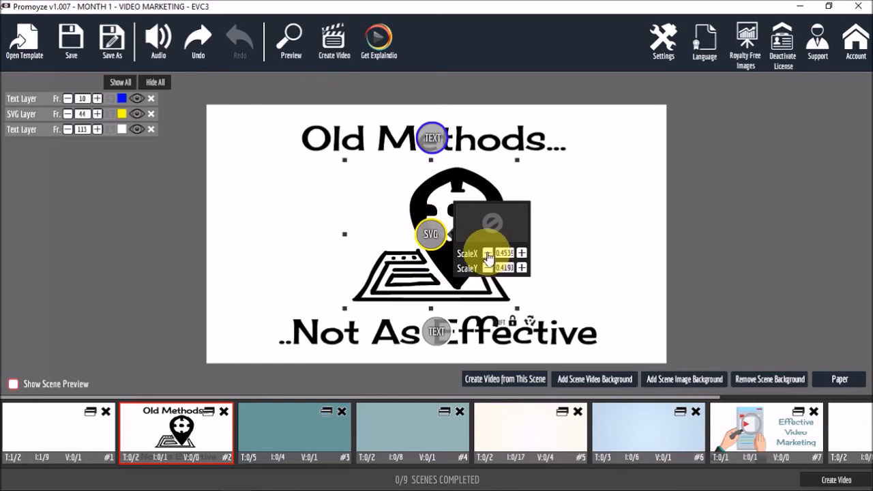
click(487, 253)
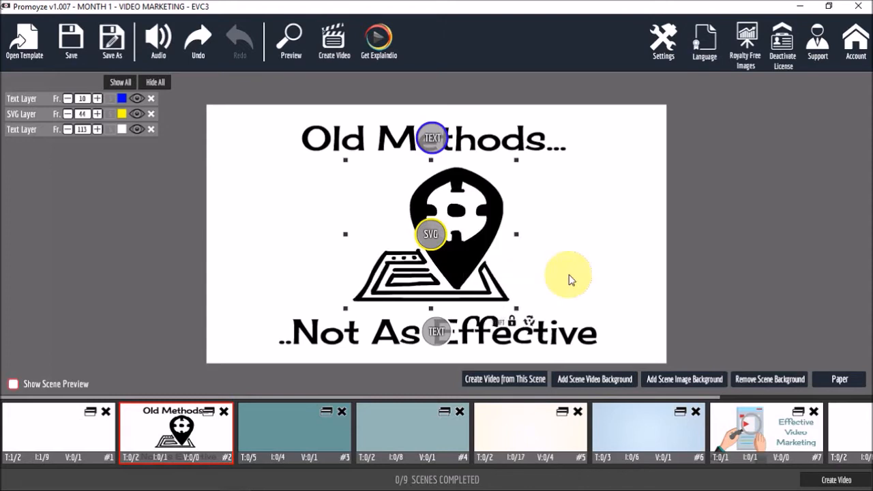
mouse_move(542, 198)
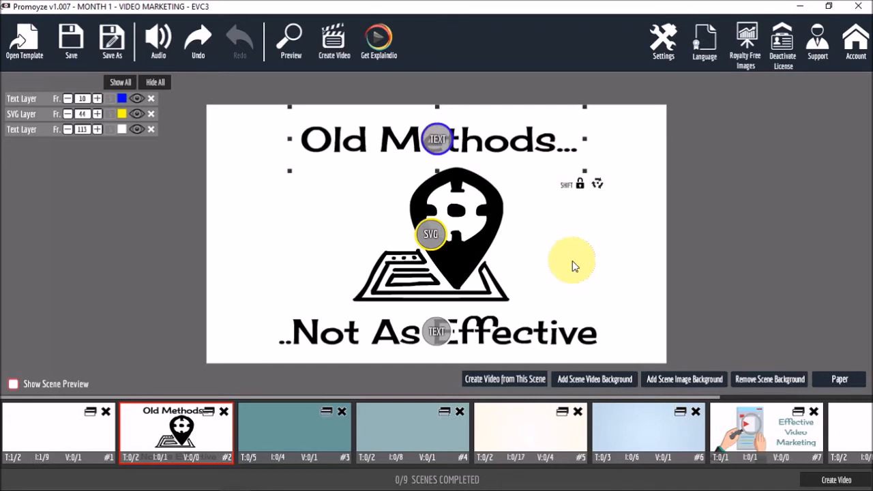
mouse_move(324, 225)
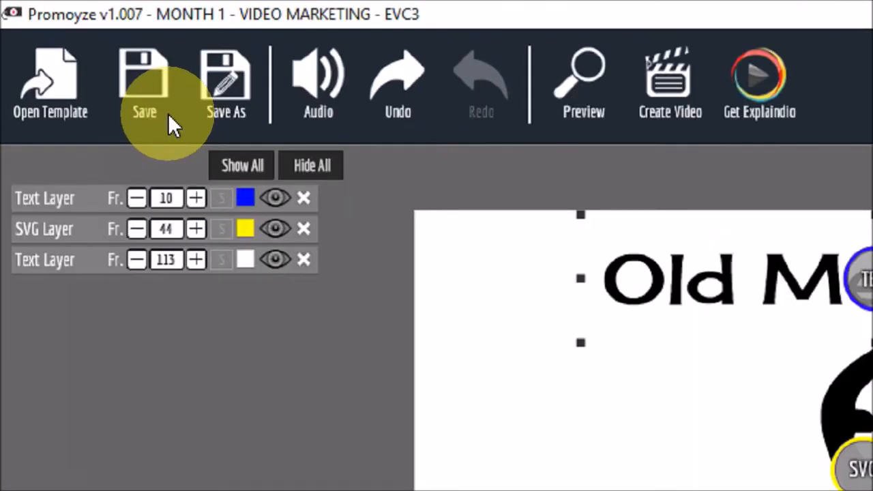
mouse_move(583, 82)
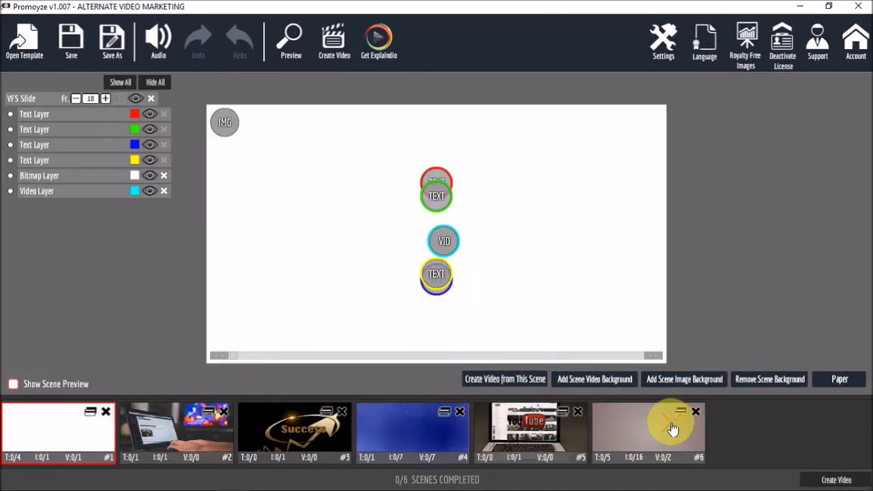
Select scene #6 and move the timeline scrubber to the scene's end.
click(647, 433)
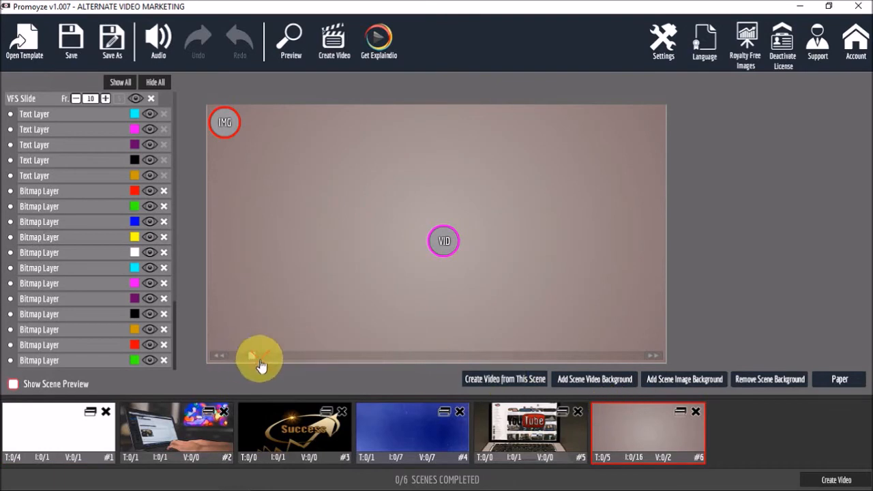
click(119, 82)
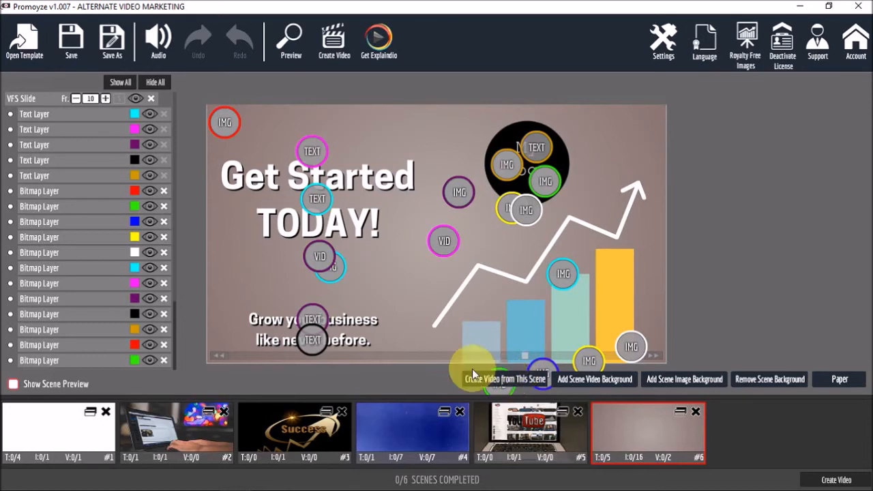
mouse_move(485, 182)
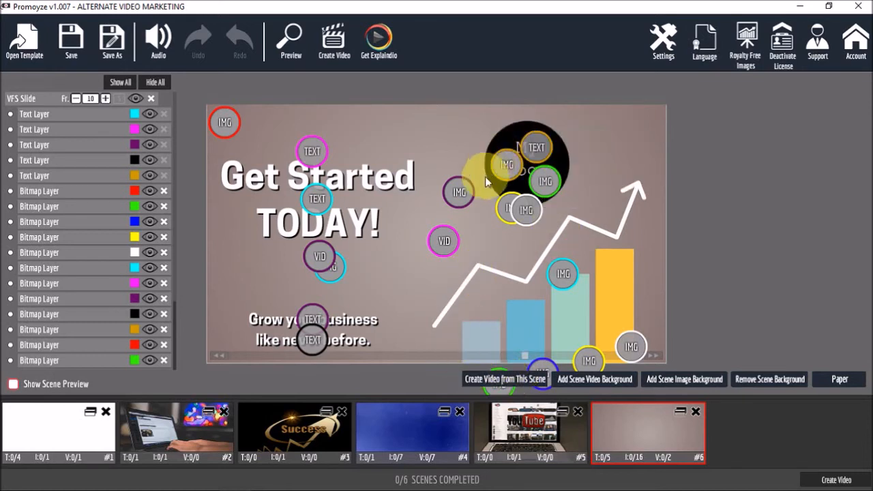
mouse_move(494, 190)
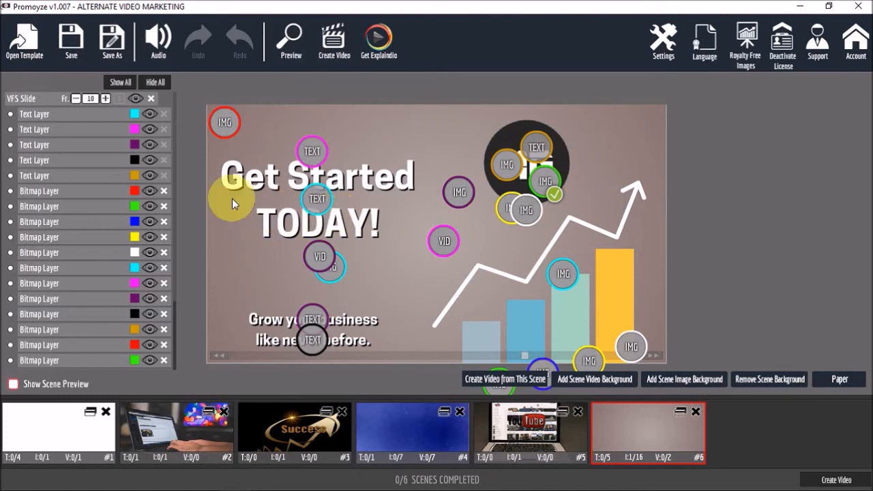
Drag the round black AG logo from the top right to under 'TODAY!'.
drag(232, 204, 355, 245)
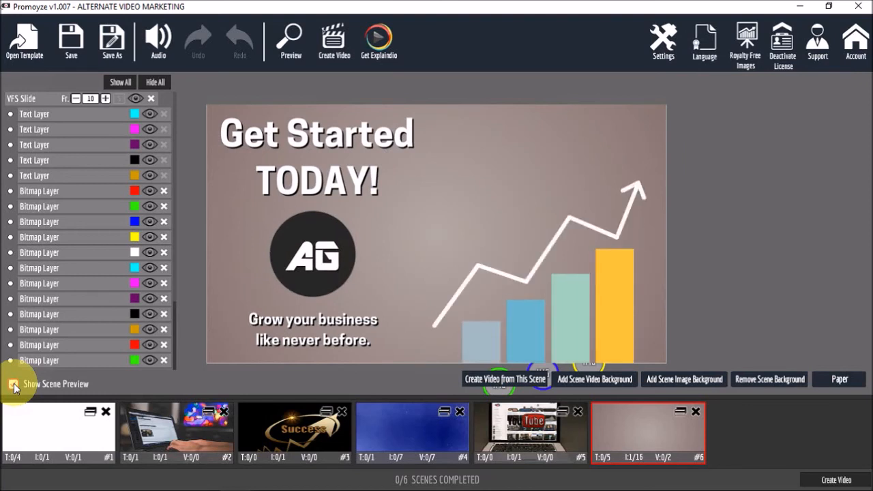
click(12, 384)
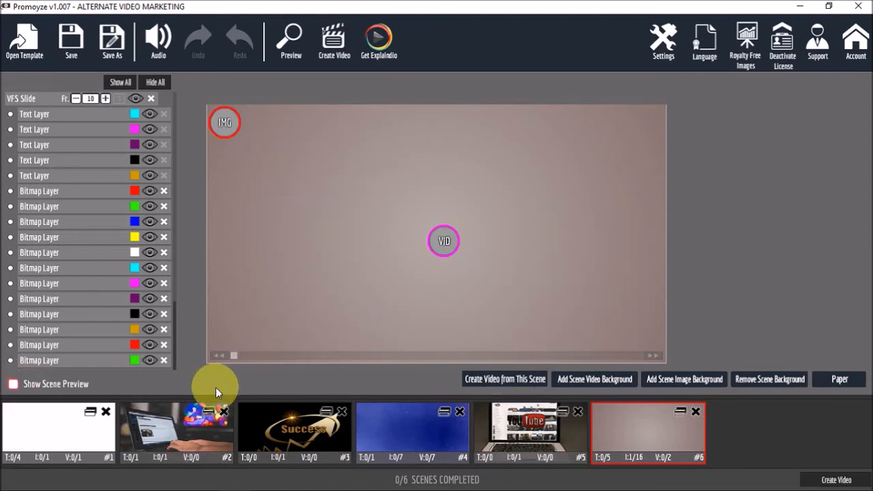